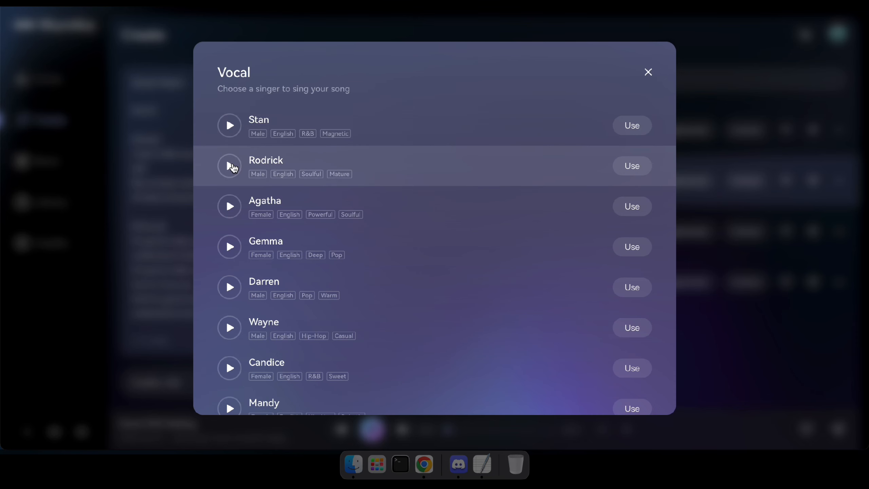
Preview the Rodrick, Mandy and Candice voices, then pick Candice as the singer.
{"action": "left_click", "coordinate": [229, 166]}
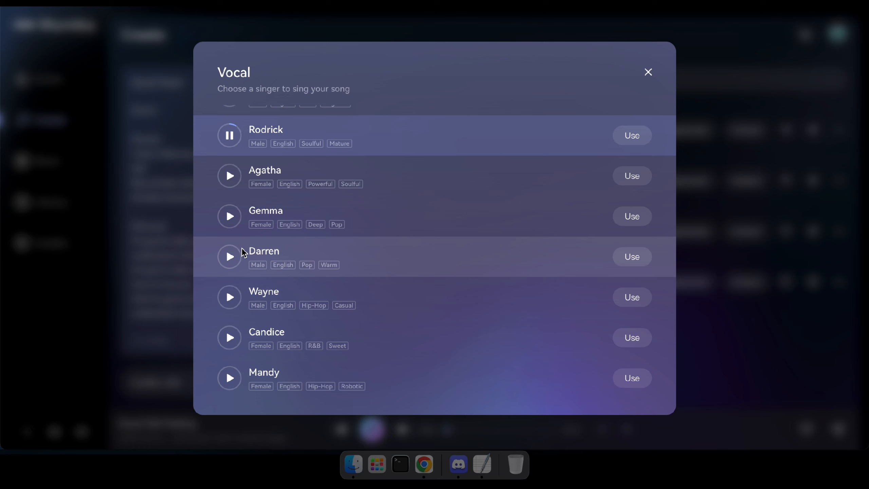
{"action": "left_click", "coordinate": [229, 367]}
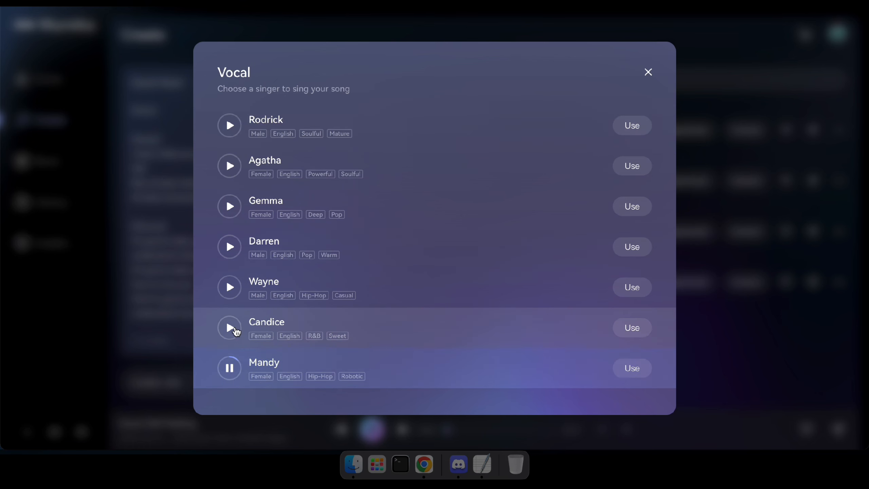
{"action": "left_click", "coordinate": [228, 328]}
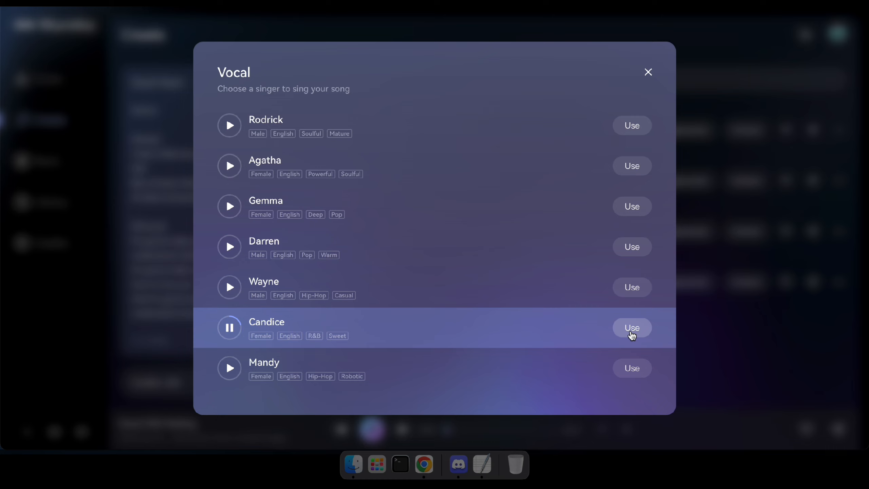
{"action": "left_click", "coordinate": [631, 327]}
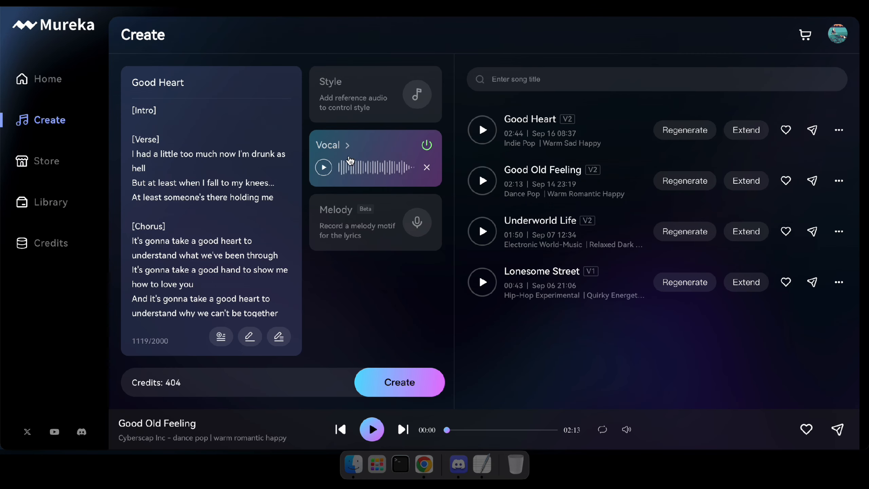
Generate Good Heart V1 and V2 and listen to the new V1.
{"action": "left_click", "coordinate": [399, 382]}
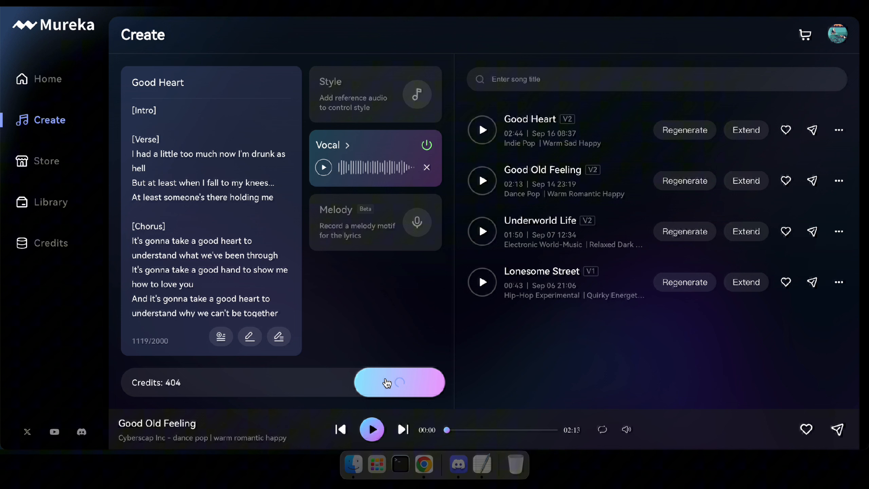
{"action": "left_click", "coordinate": [398, 381]}
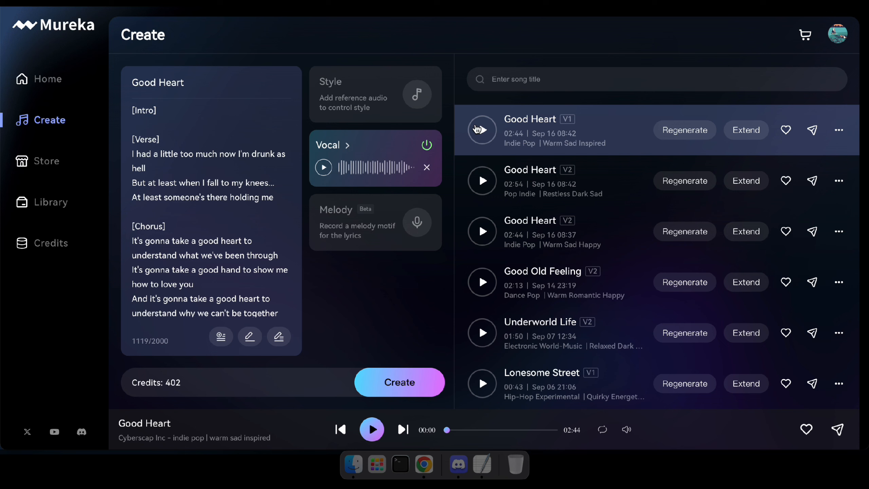
{"action": "left_click", "coordinate": [482, 129]}
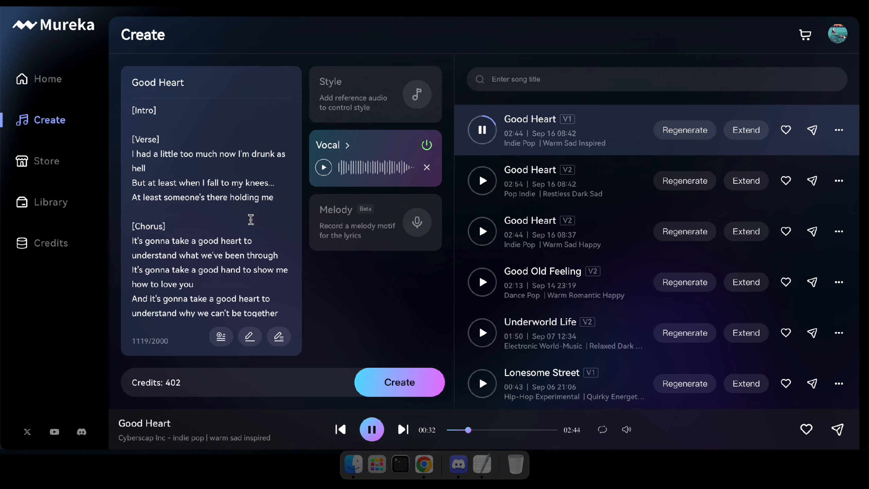
{"action": "mouse_move", "coordinate": [378, 460]}
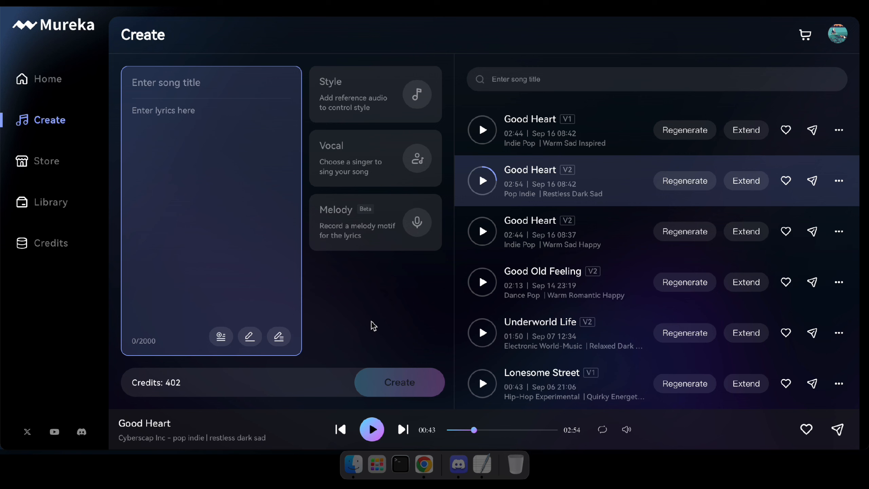
{"action": "mouse_move", "coordinate": [280, 337]}
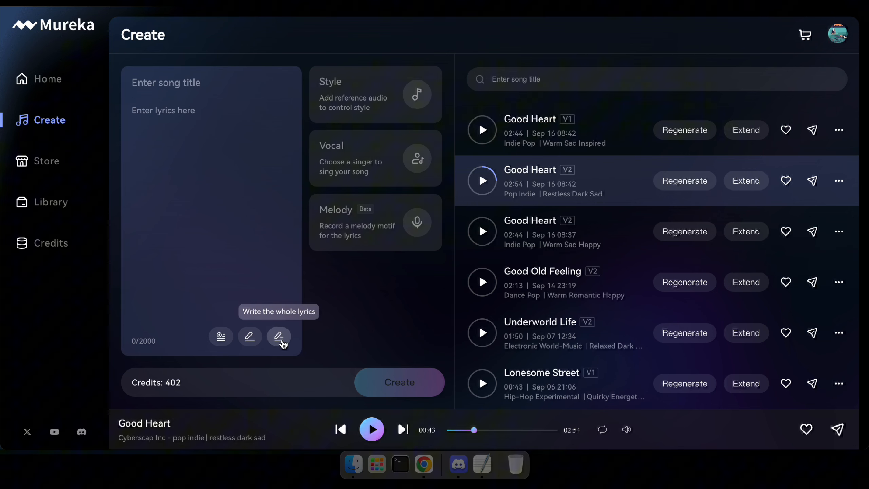
Auto-write full lyrics for 'Highway to Hell' and bring up the style reference options.
{"action": "left_click", "coordinate": [279, 336]}
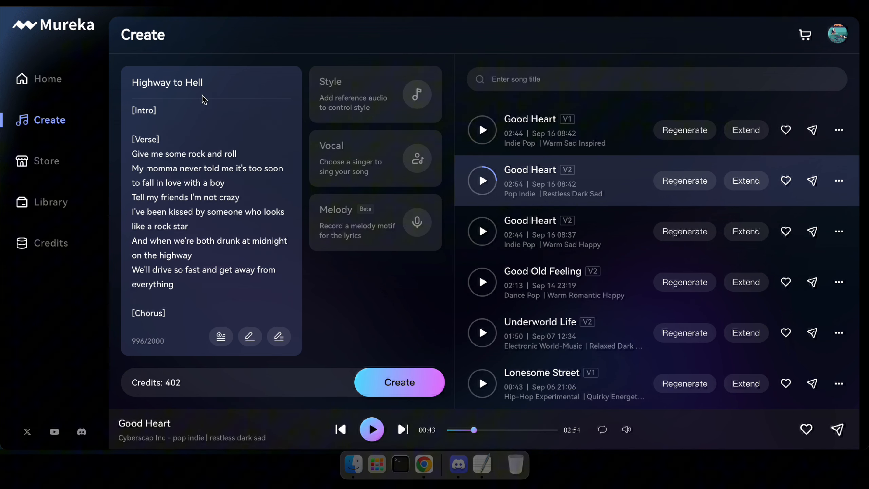
{"action": "left_click", "coordinate": [374, 95]}
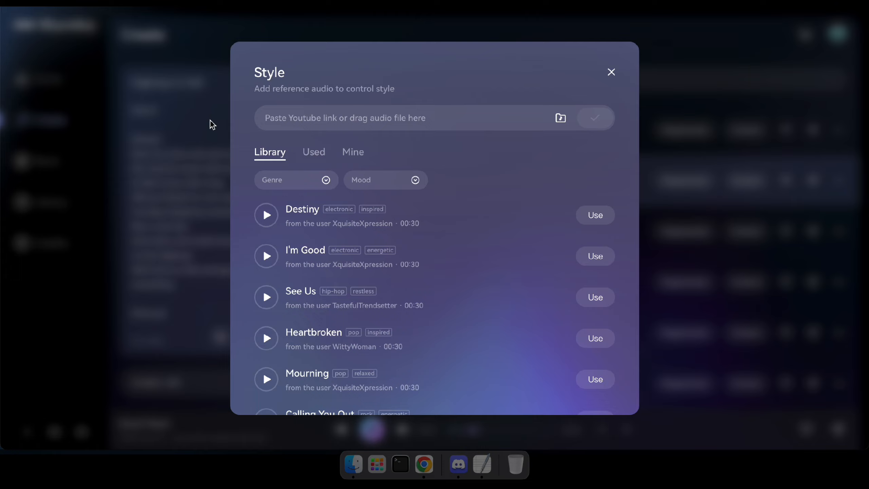
{"action": "mouse_move", "coordinate": [395, 263]}
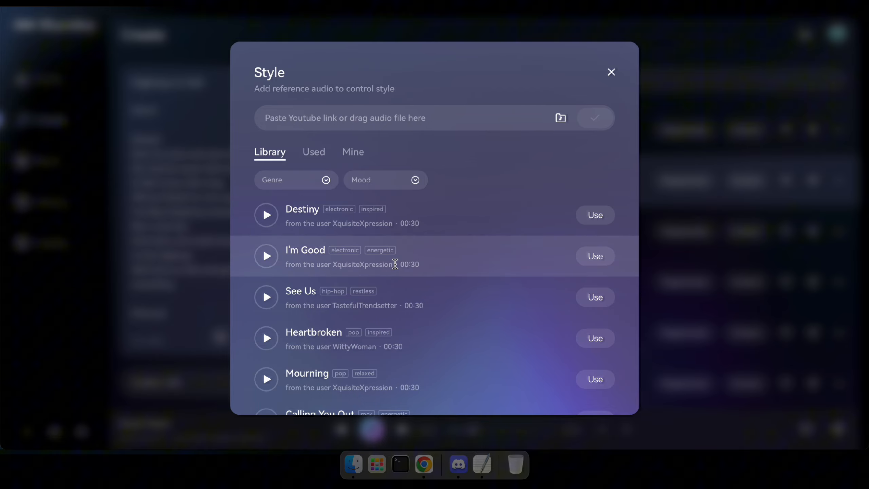
Preview the I'm Good track, then submit a YouTube link as the style reference.
{"action": "left_click", "coordinate": [266, 215]}
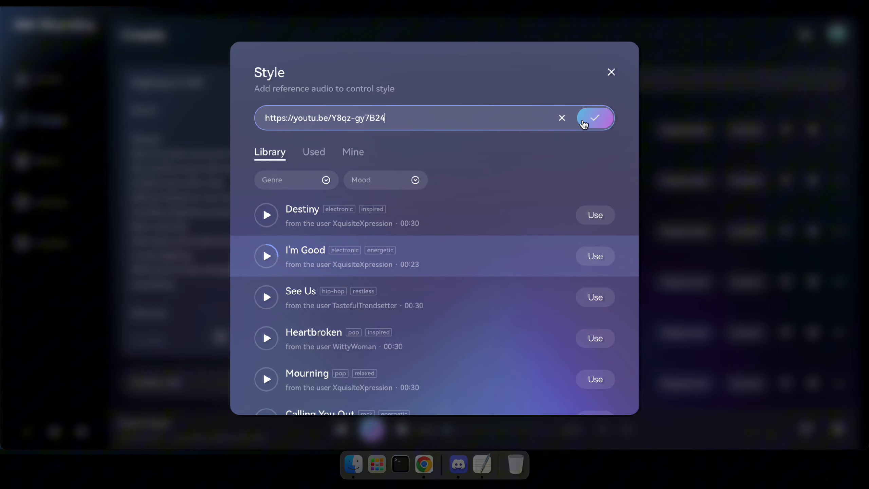
{"action": "left_click", "coordinate": [595, 117]}
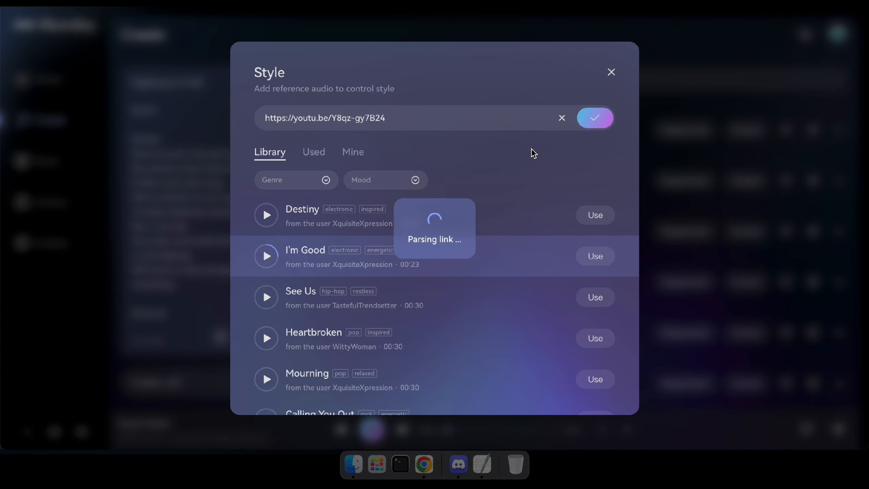
{"action": "left_click", "coordinate": [595, 118]}
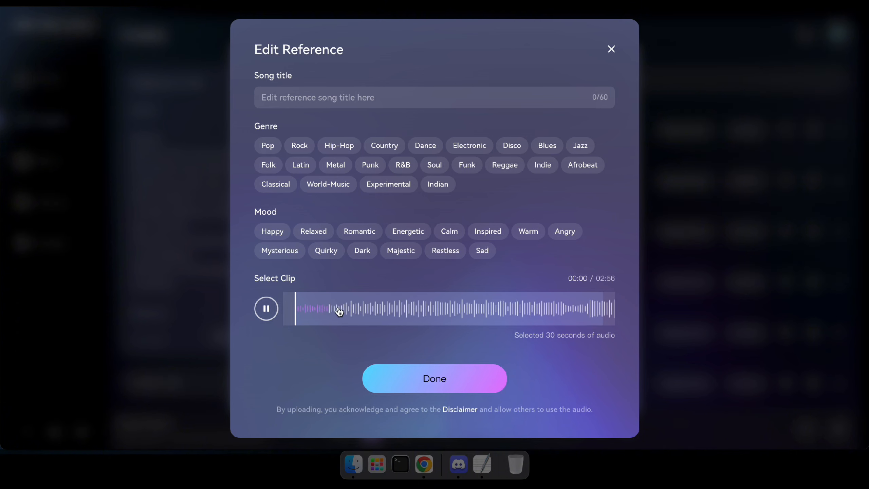
{"action": "mouse_move", "coordinate": [381, 162]}
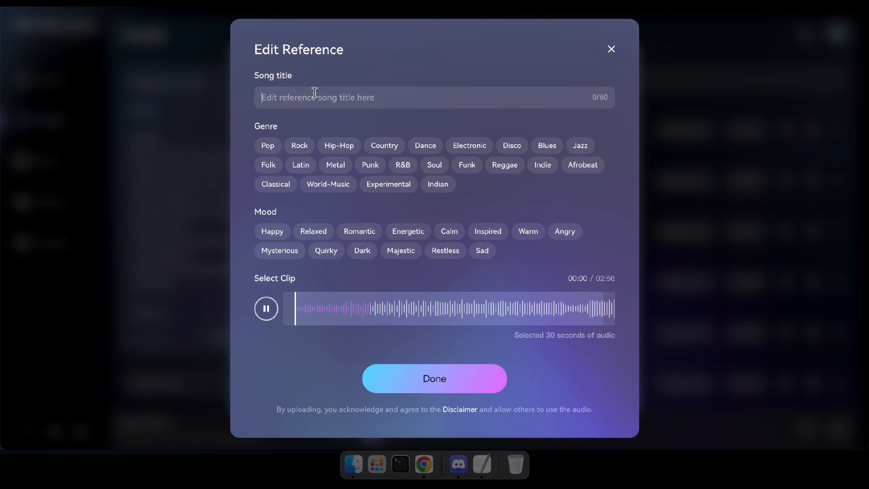
Title the reference 'Cheap Thrills Cover By GORENC' and save its details.
{"action": "type", "text": "Cheap Thrills C"}
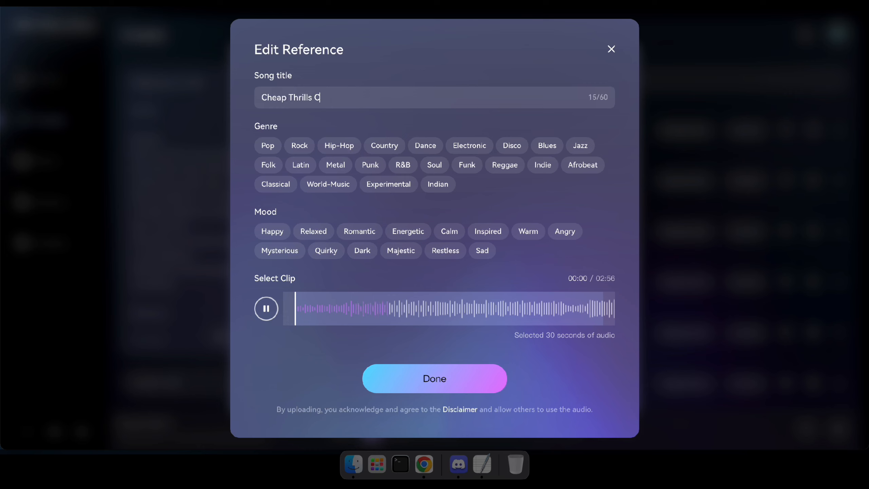
{"action": "type", "text": "over By"}
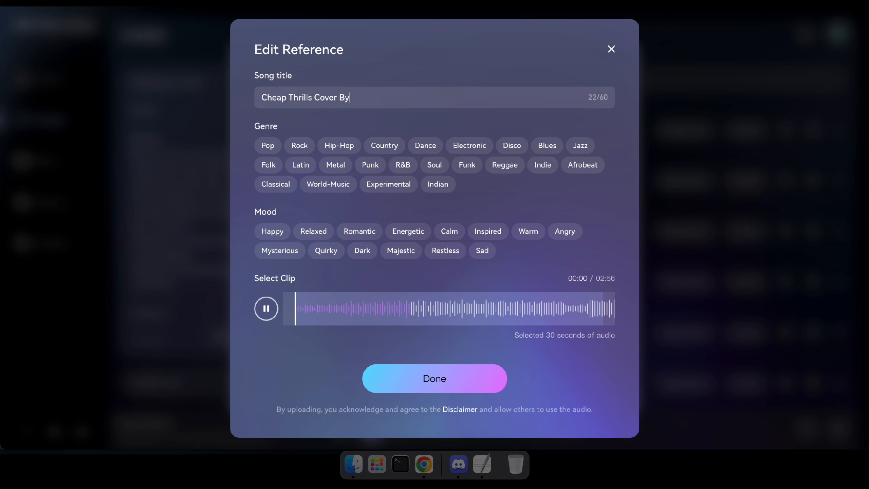
{"action": "type", "text": "GORENC"}
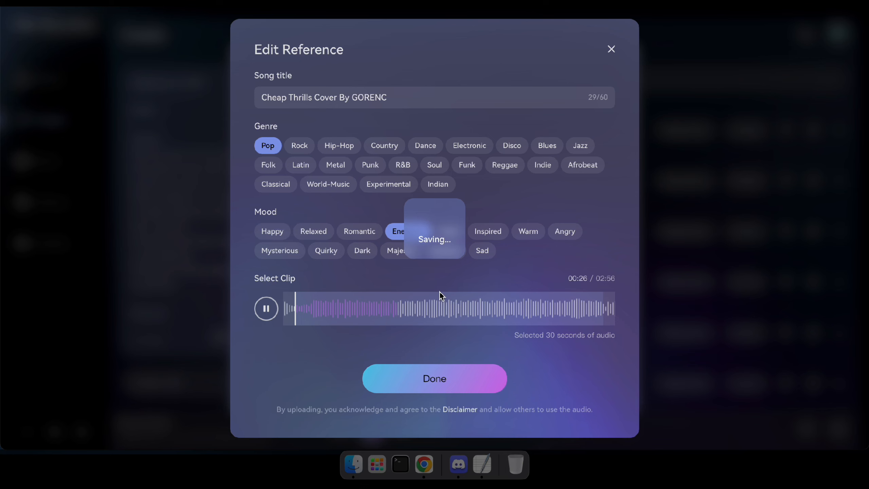
{"action": "left_click", "coordinate": [266, 308]}
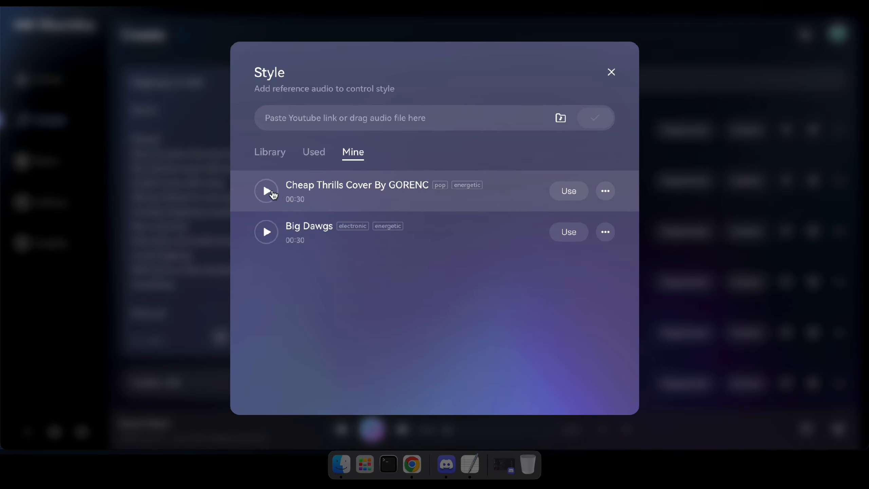
Apply the Cheap Thrills cover style, generate Highway to Hell, and play V1.
{"action": "left_click", "coordinate": [610, 72]}
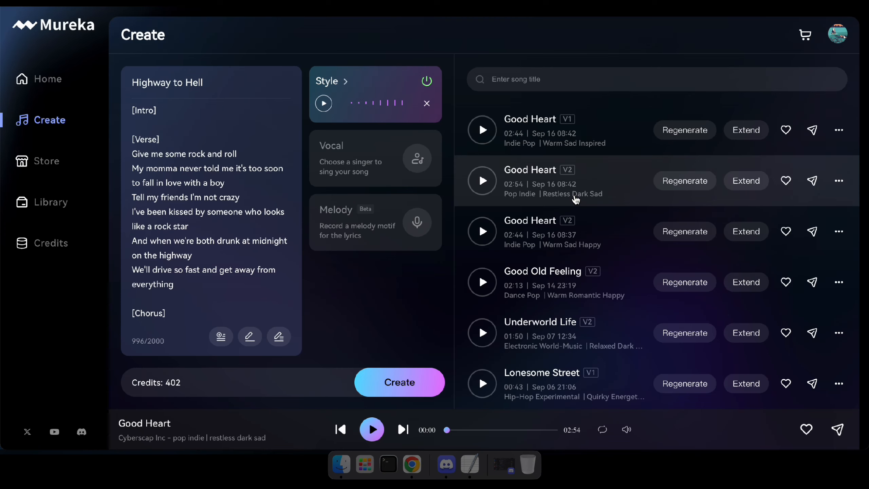
{"action": "left_click", "coordinate": [400, 382]}
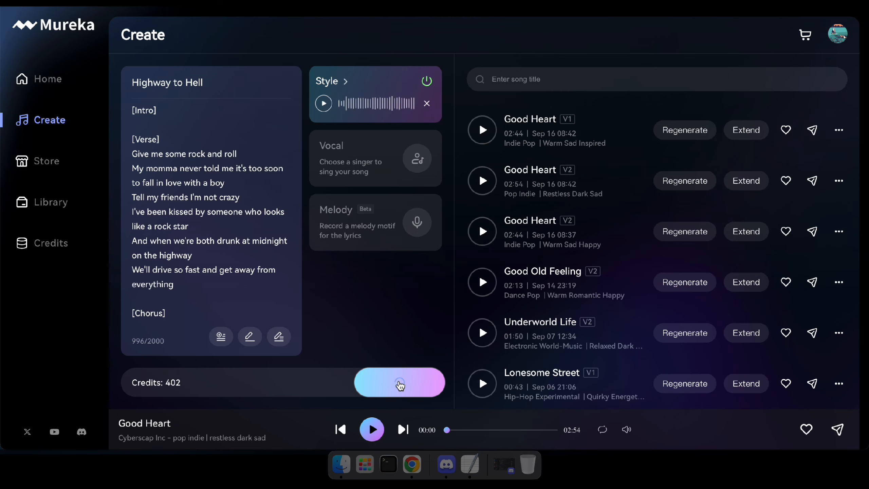
{"action": "left_click", "coordinate": [399, 382]}
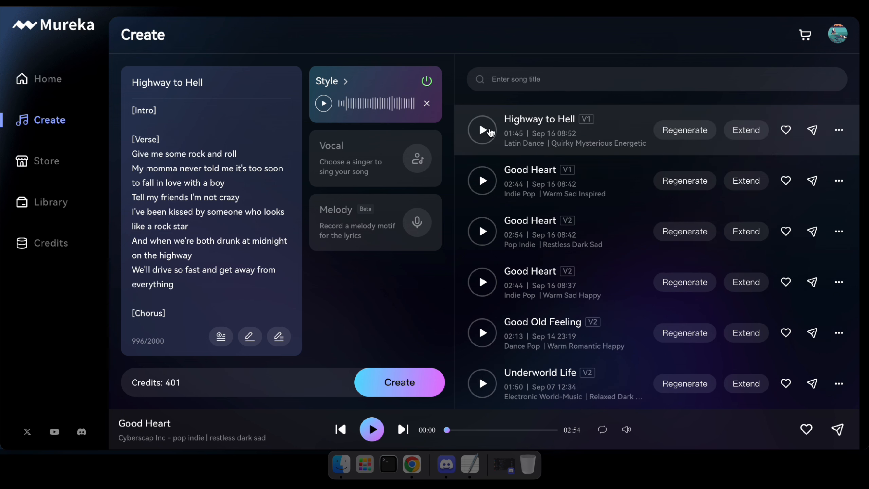
{"action": "left_click", "coordinate": [482, 130]}
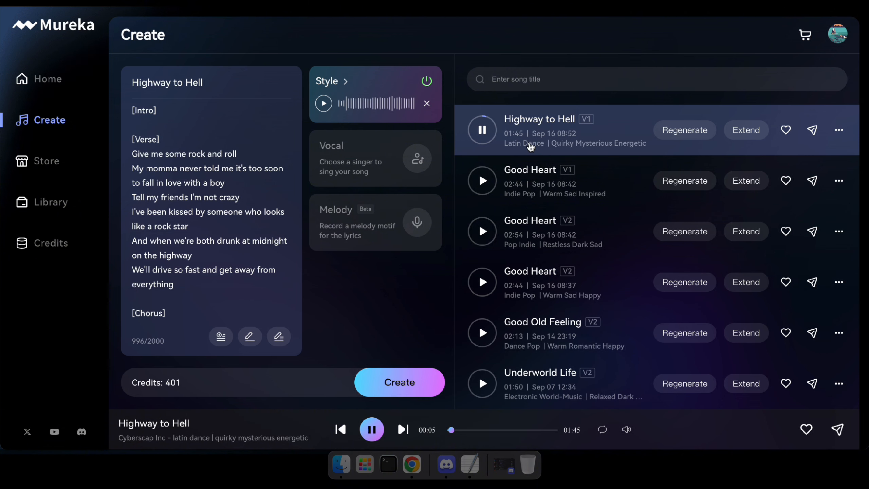
{"action": "mouse_move", "coordinate": [547, 143]}
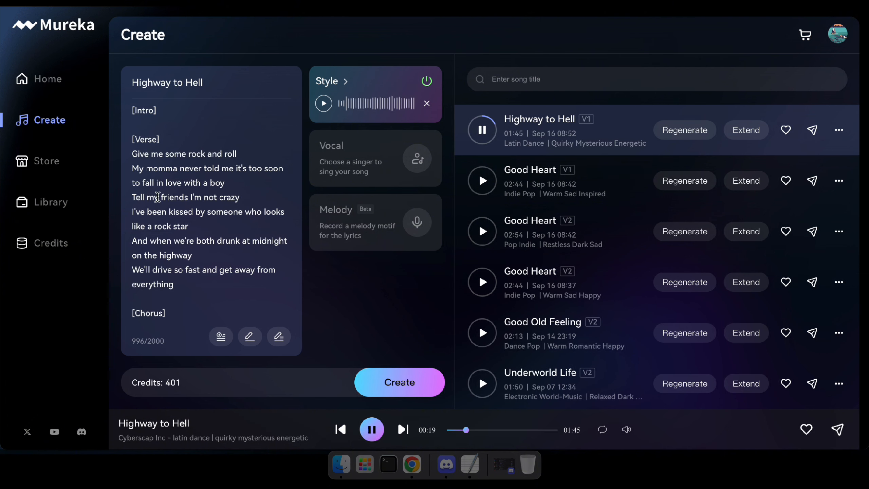
{"action": "mouse_move", "coordinate": [247, 211]}
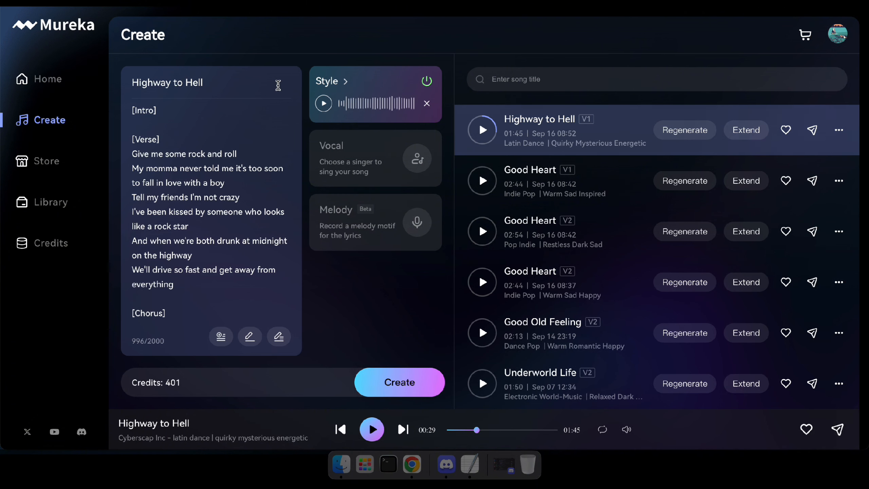
{"action": "left_click", "coordinate": [323, 103]}
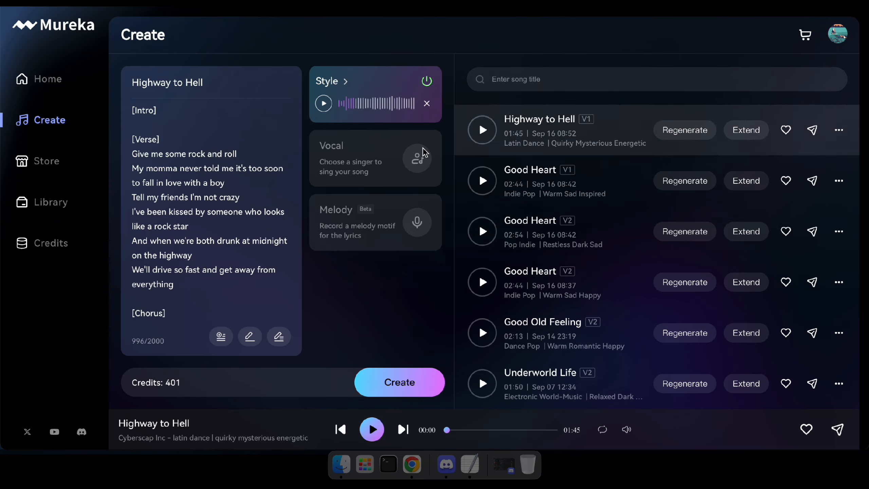
{"action": "mouse_move", "coordinate": [489, 404]}
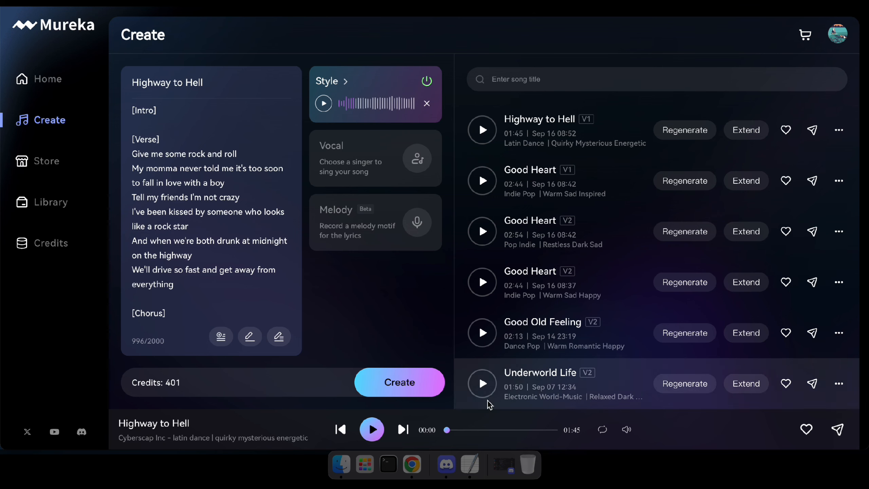
{"action": "mouse_move", "coordinate": [340, 281]}
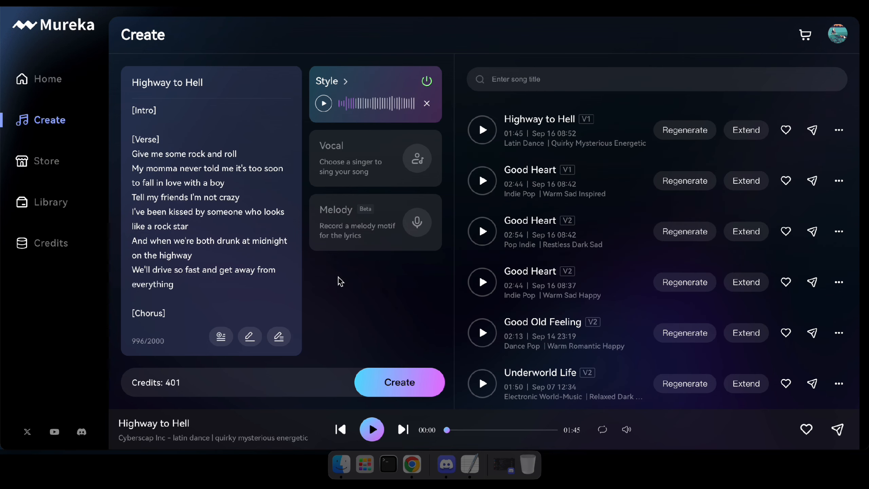
{"action": "mouse_move", "coordinate": [435, 310]}
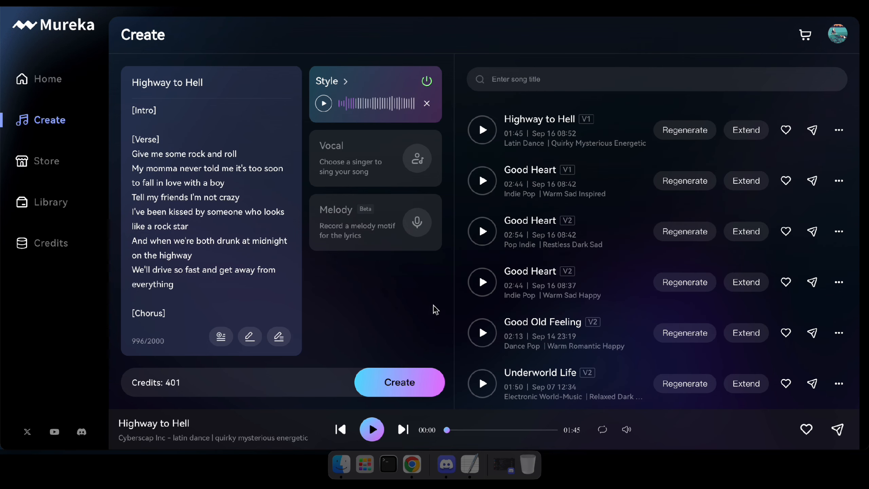
Play Good Heart V2, review its Apply to sell form, then close it.
{"action": "left_click", "coordinate": [482, 282]}
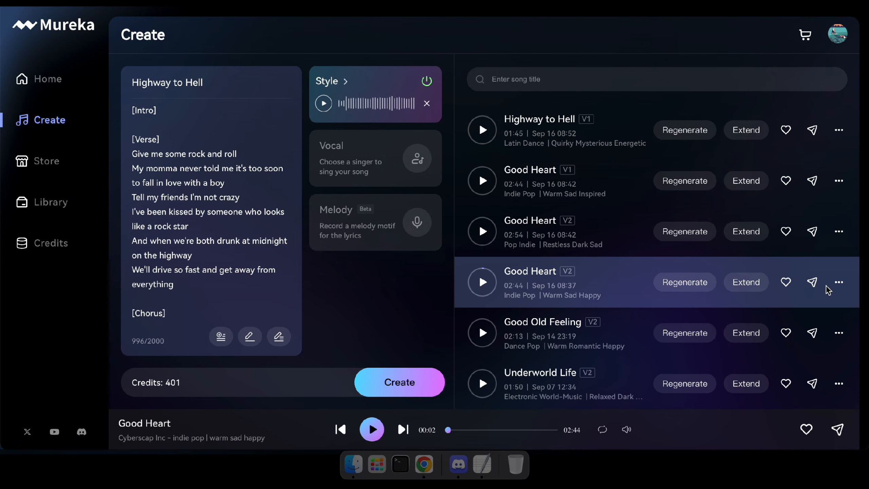
{"action": "left_click", "coordinate": [838, 282]}
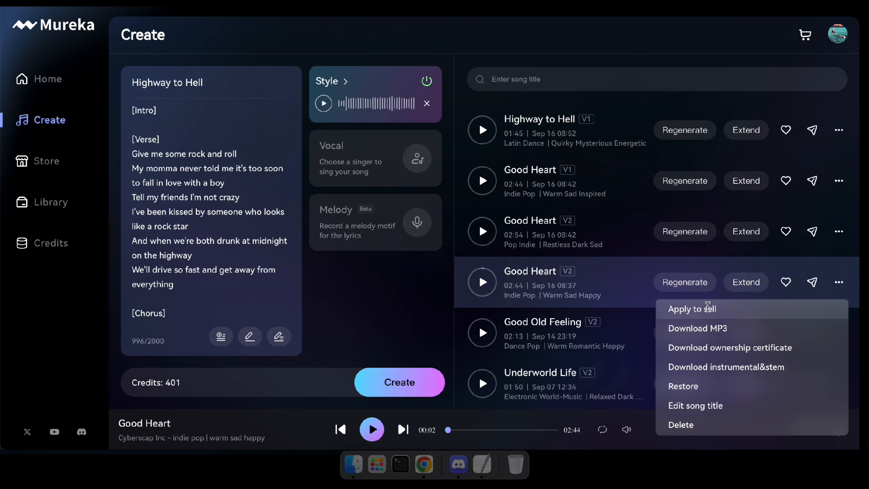
{"action": "left_click", "coordinate": [693, 309]}
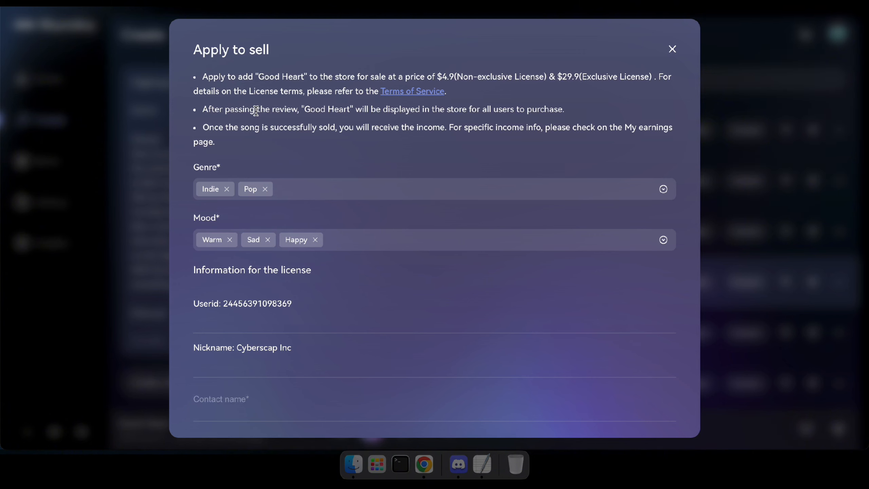
{"action": "left_click_drag", "start_coordinate": [203, 127], "coordinate": [372, 127]}
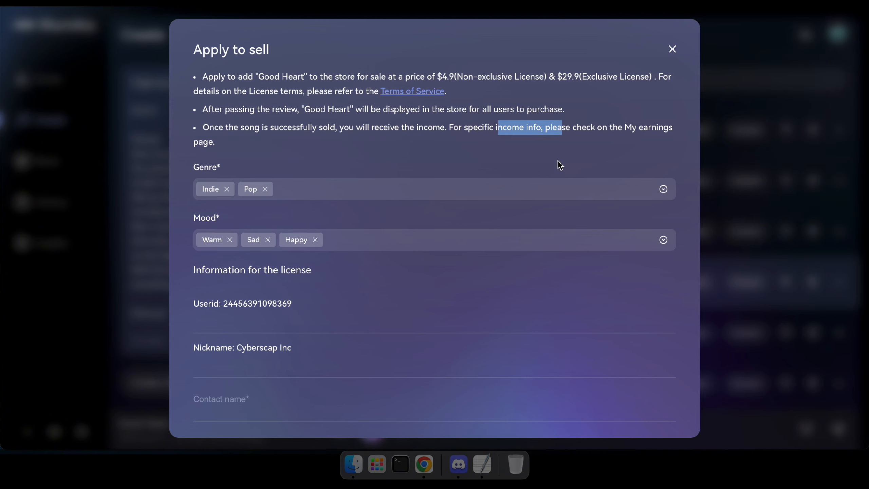
{"action": "scroll", "scroll_direction": "down", "scroll_amount": 3}
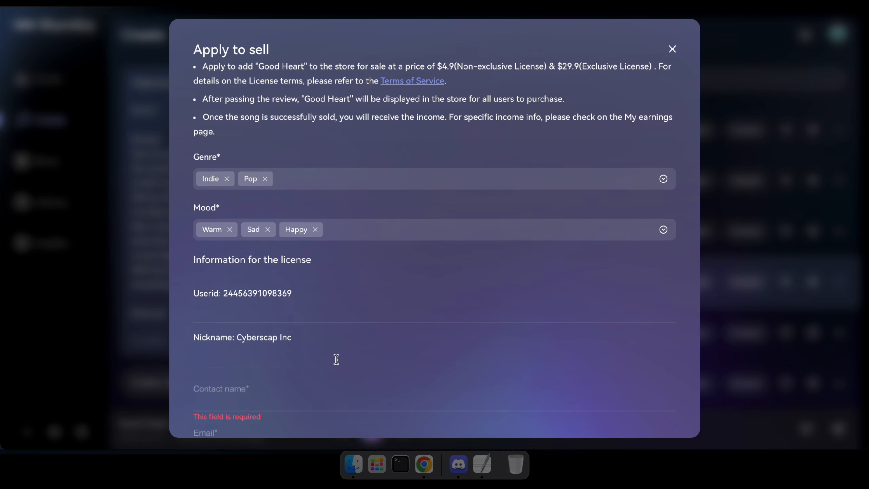
{"action": "left_click", "coordinate": [672, 49]}
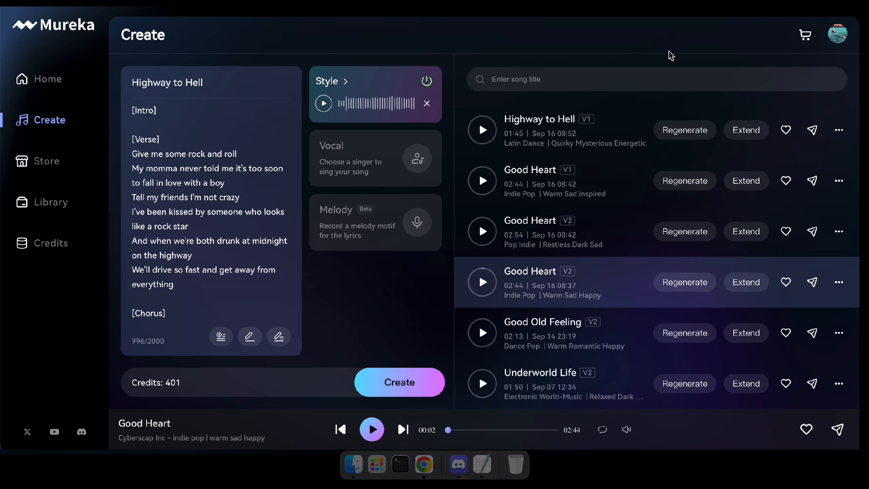
{"action": "mouse_move", "coordinate": [30, 165]}
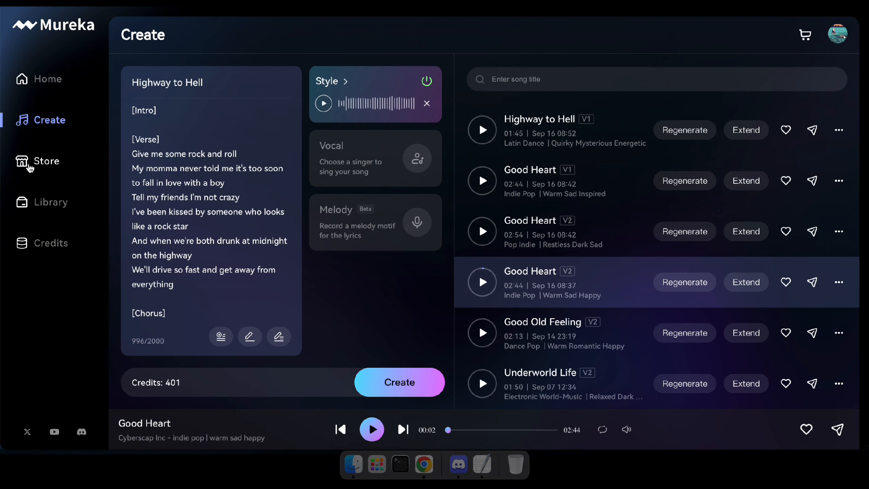
{"action": "mouse_move", "coordinate": [37, 168]}
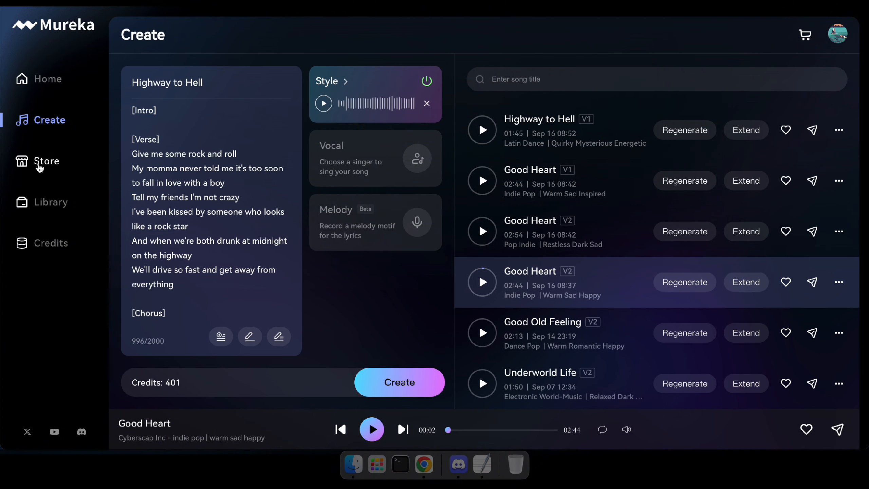
Go to the Store and play Rise with Motivation by mr khalid.
{"action": "left_click", "coordinate": [46, 161]}
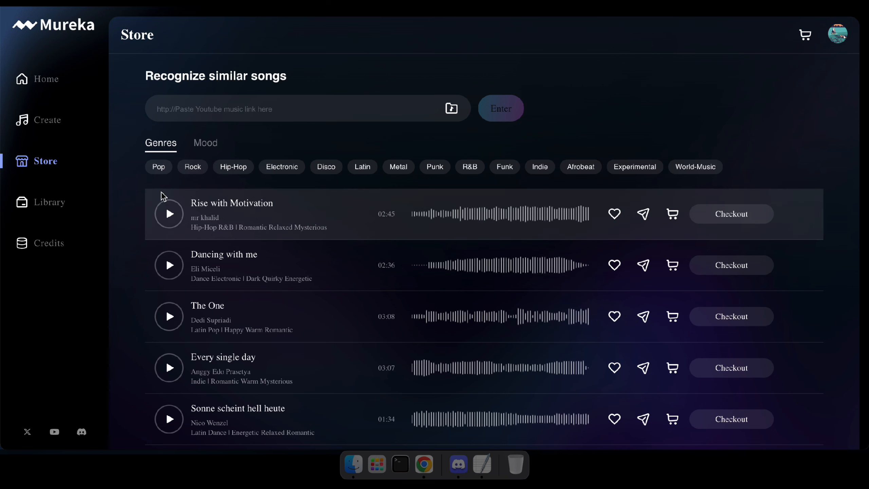
{"action": "left_click", "coordinate": [169, 214]}
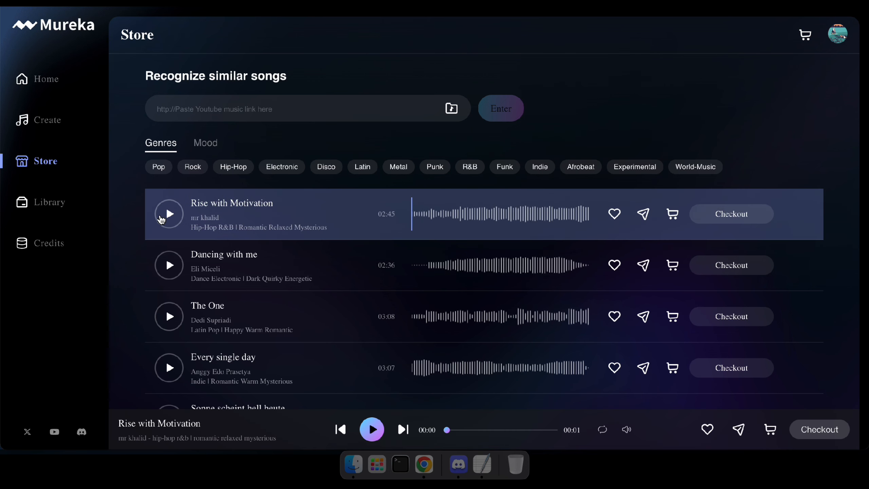
{"action": "left_click", "coordinate": [170, 214]}
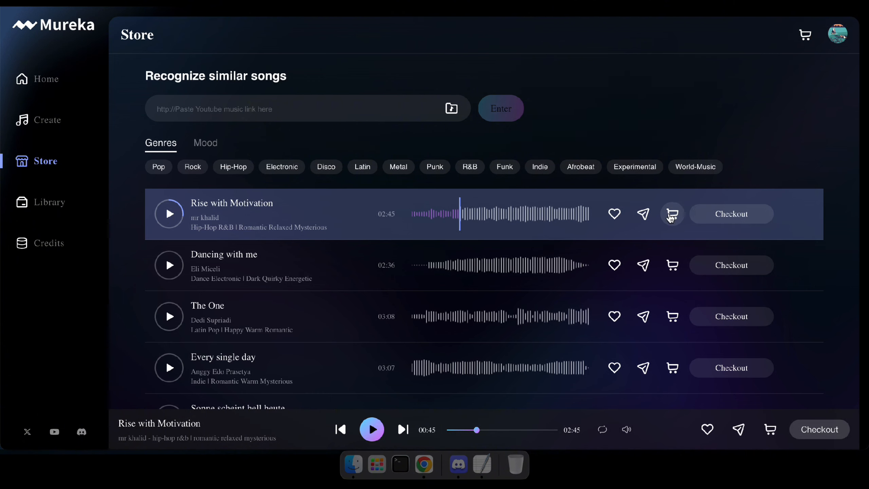
Compare Rise with Motivation's non-exclusive and exclusive licences, then play Dancing with me.
{"action": "left_click", "coordinate": [672, 214]}
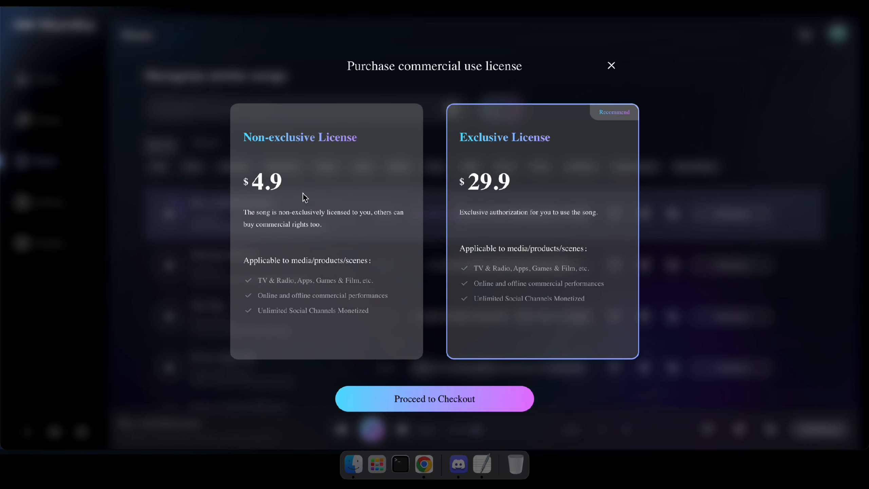
{"action": "left_click", "coordinate": [326, 232]}
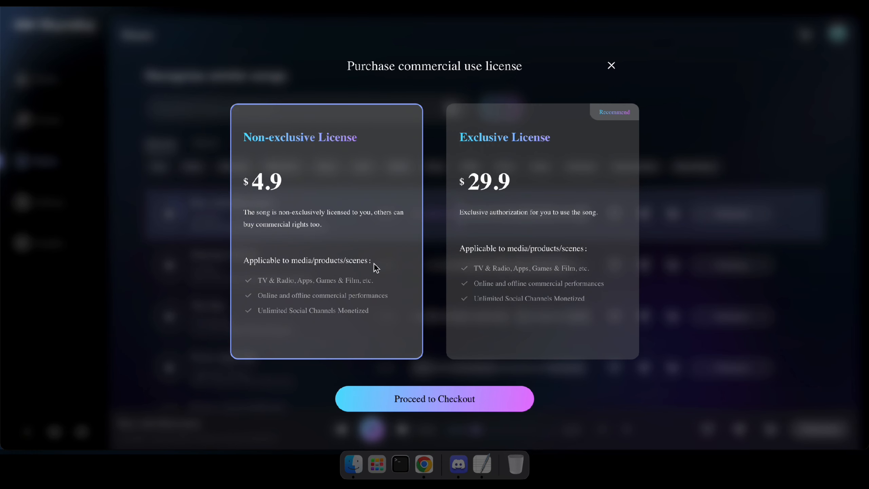
{"action": "left_click", "coordinate": [542, 232]}
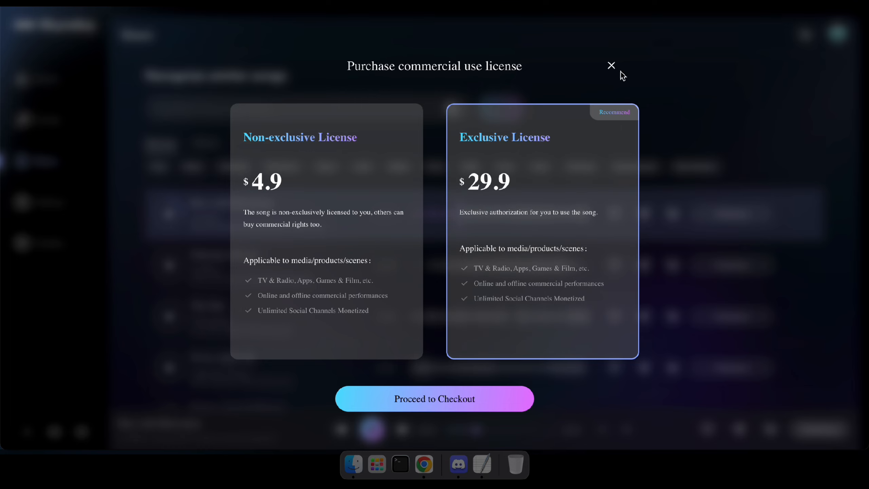
{"action": "left_click", "coordinate": [611, 65]}
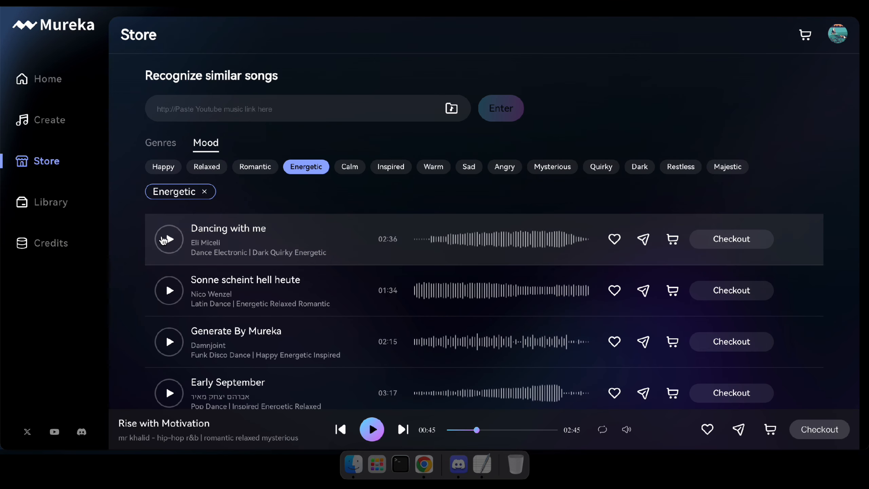
{"action": "left_click", "coordinate": [168, 239]}
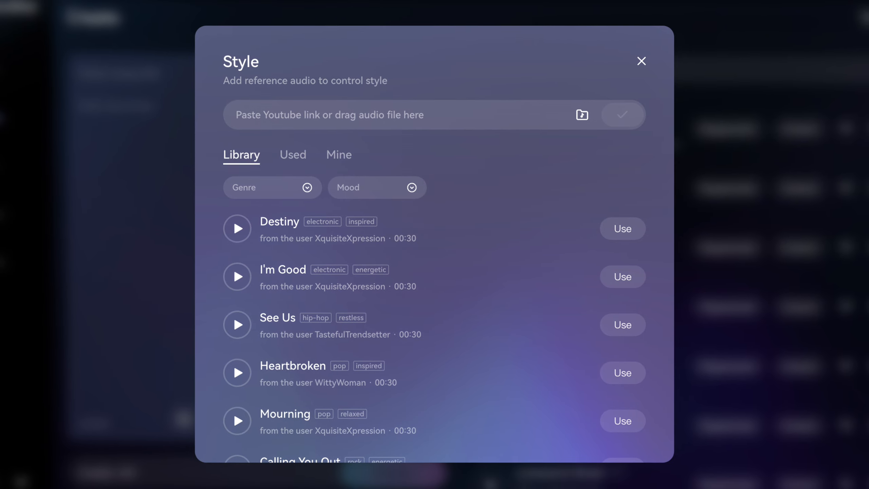
Look over the partial regeneration and extend options, then view the Credits plans.
{"action": "left_click", "coordinate": [641, 61]}
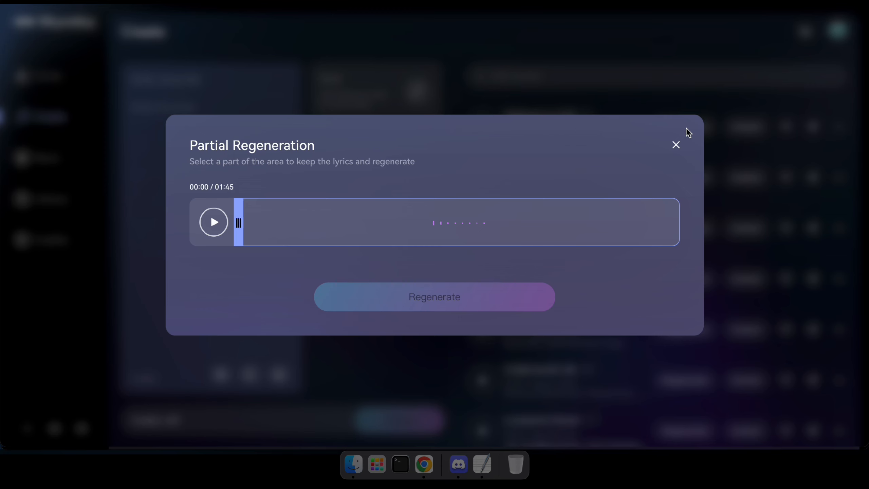
{"action": "left_click", "coordinate": [214, 221]}
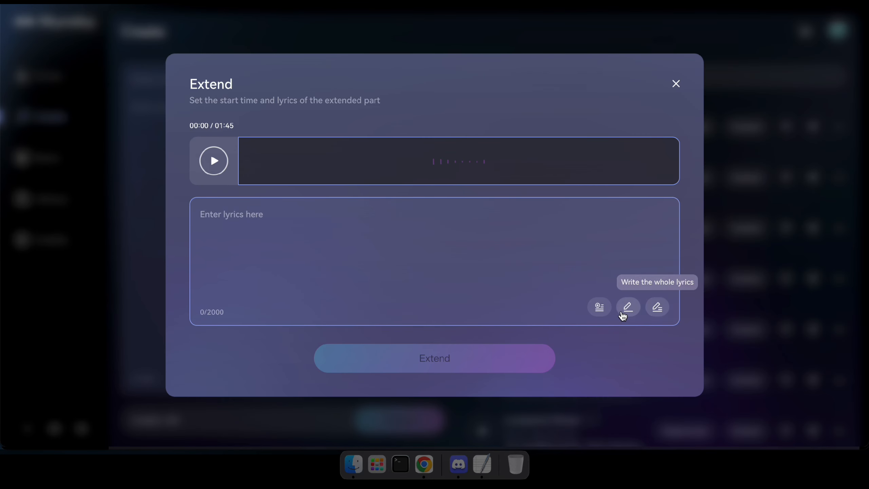
{"action": "left_click", "coordinate": [214, 161]}
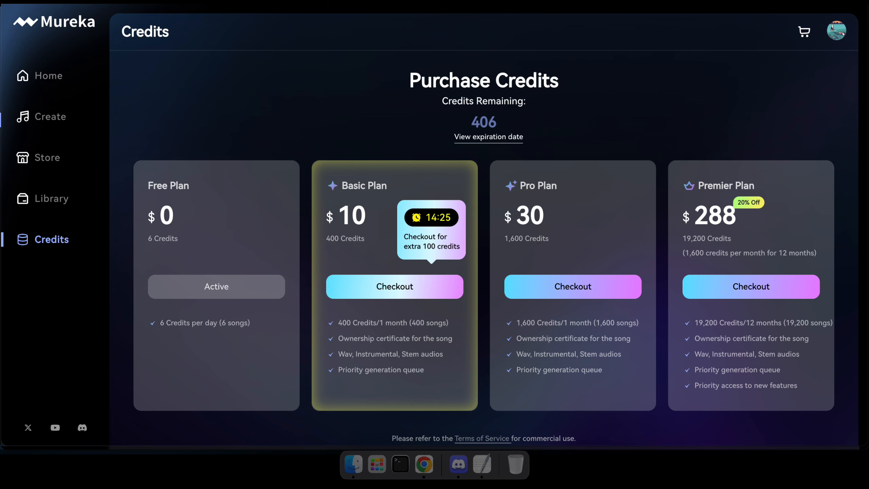
{"action": "left_click", "coordinate": [48, 160]}
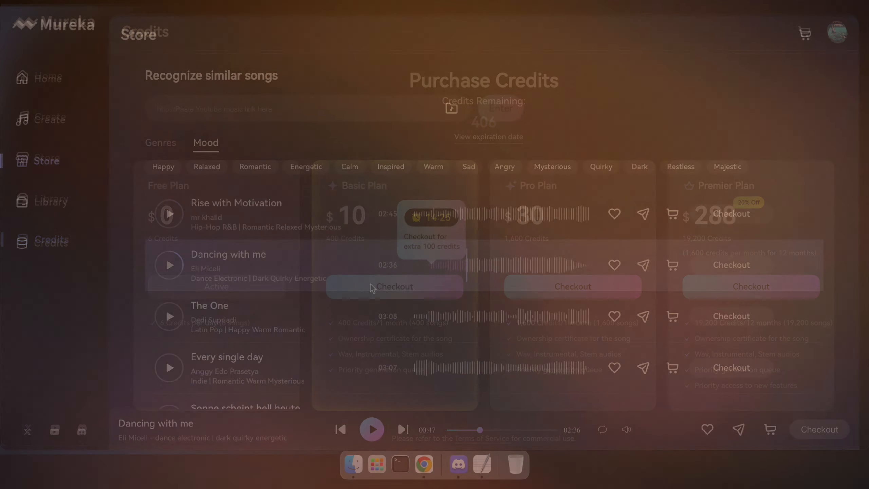